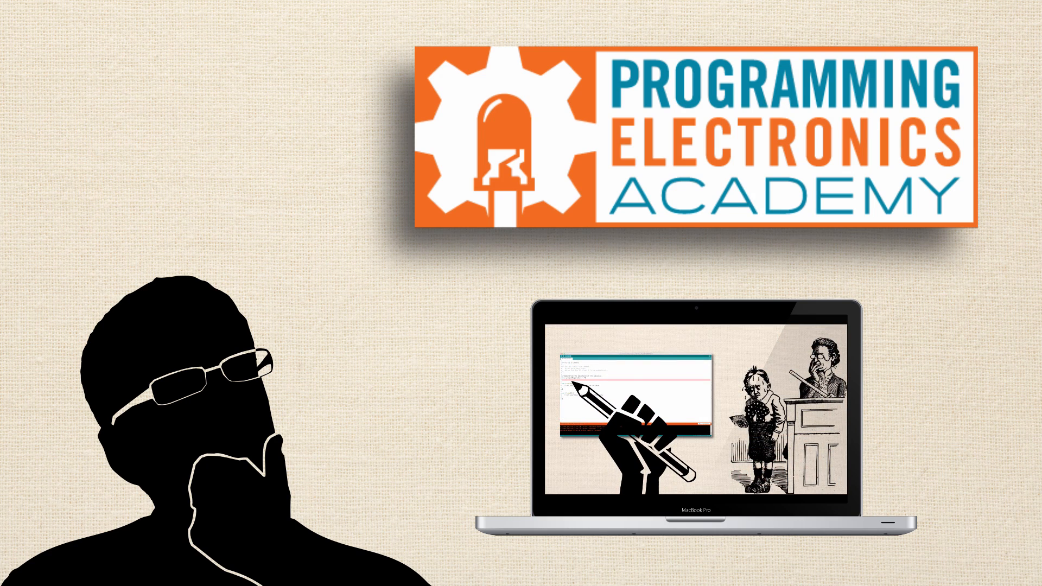
{"action": "scroll", "scroll_direction": "down", "scroll_amount": 3}
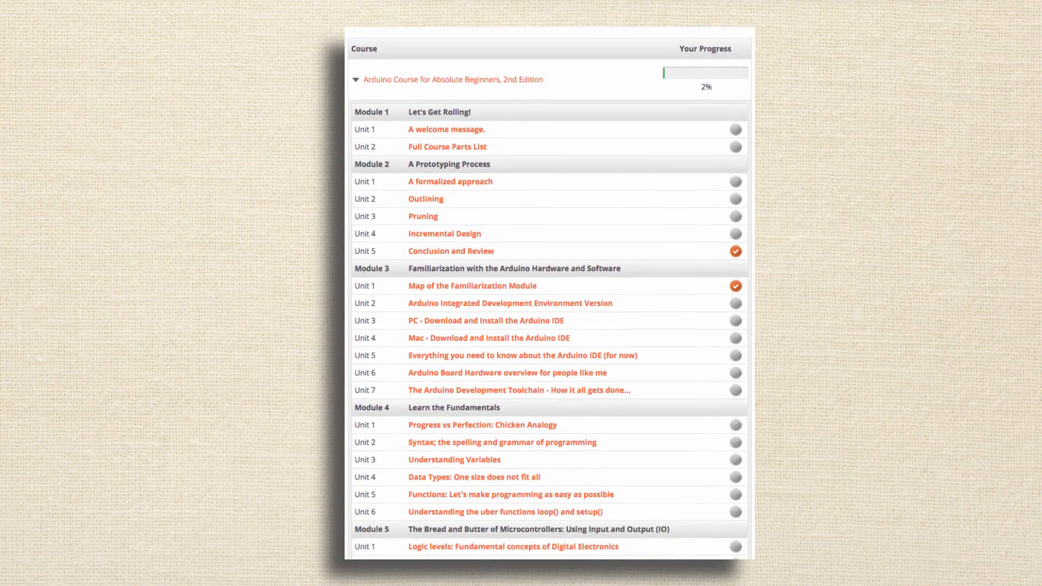
{"action": "scroll", "scroll_direction": "down", "scroll_amount": 3}
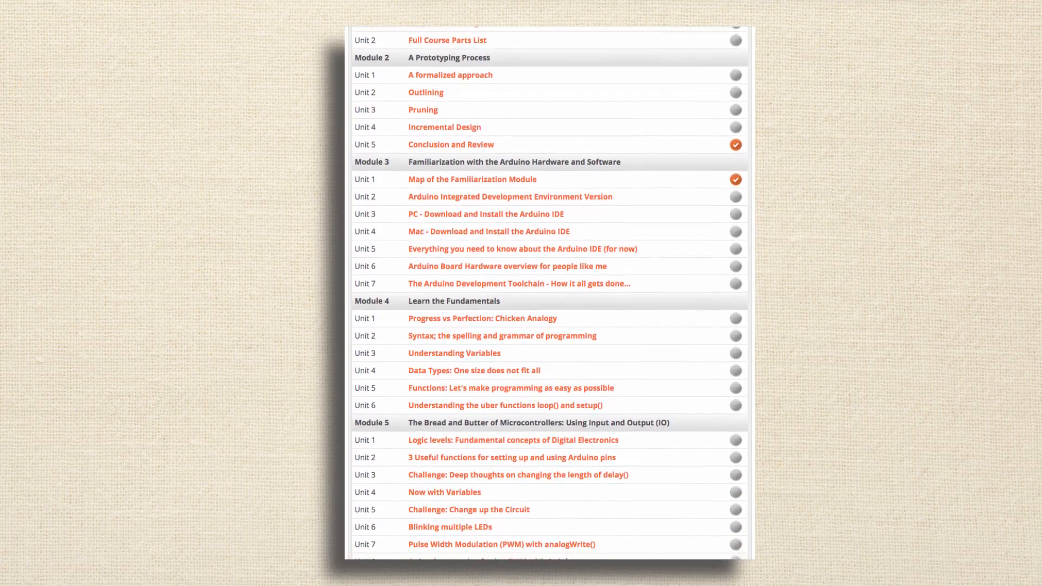